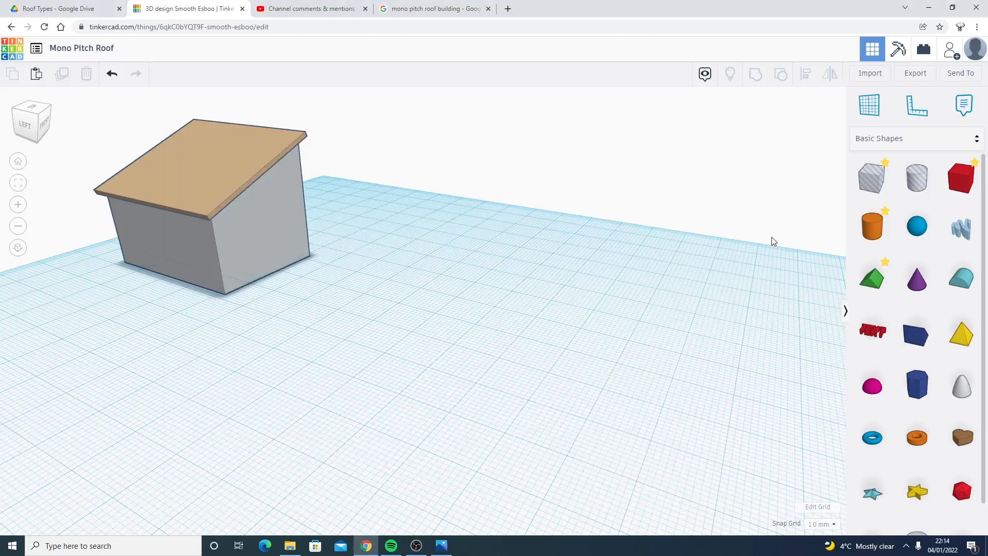
mouse_move(693, 312)
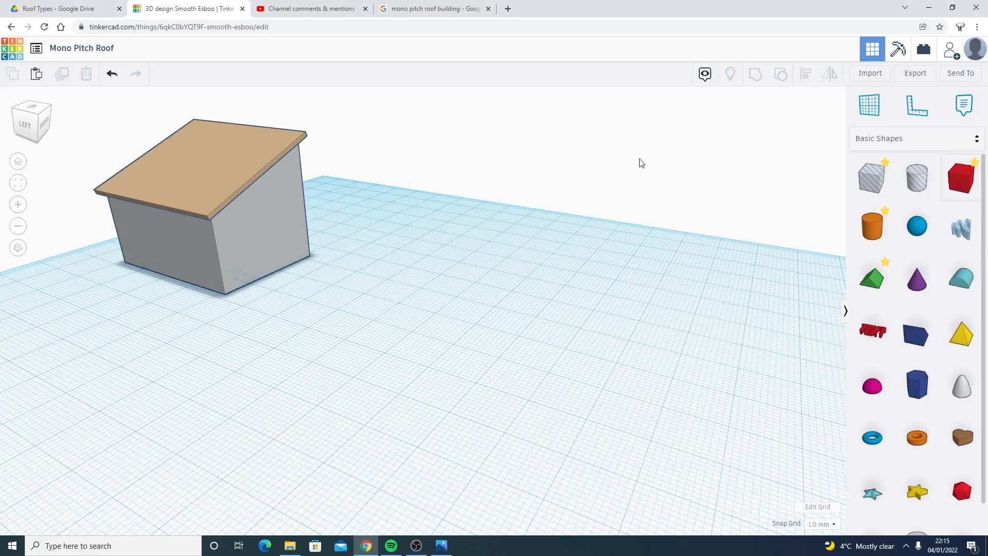
Bring up the mono pitch roof image results and view the prefab timber monopitch house photo.
left_click(434, 8)
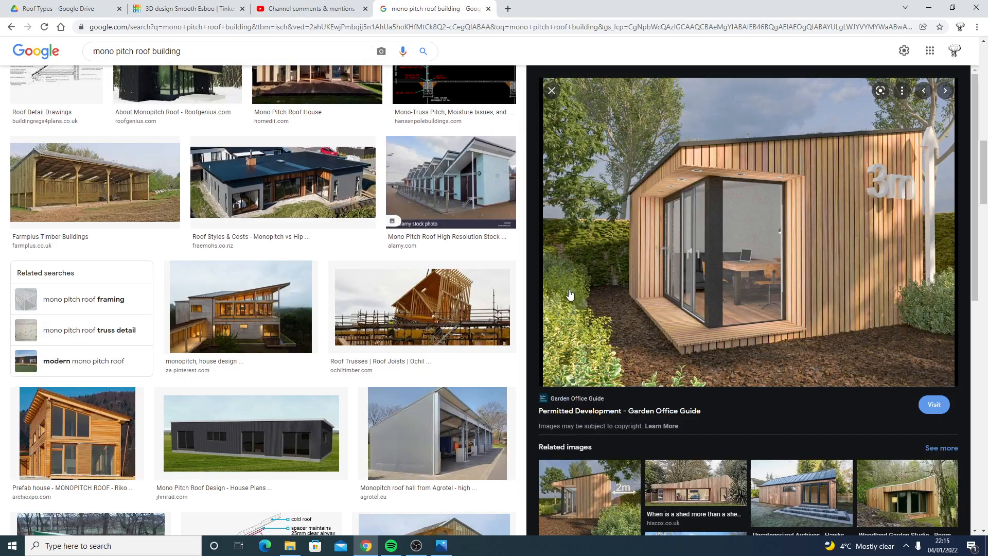
mouse_move(903, 141)
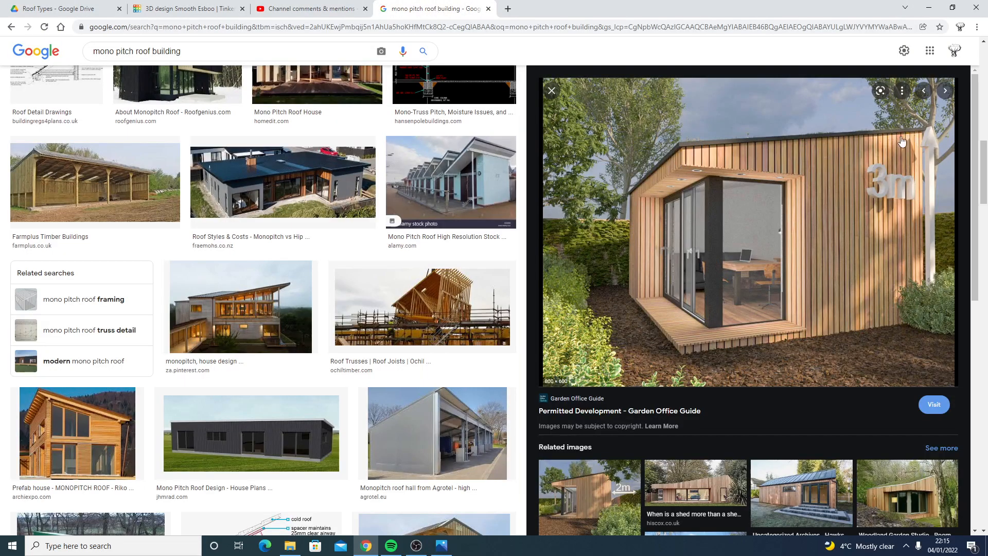
mouse_move(788, 164)
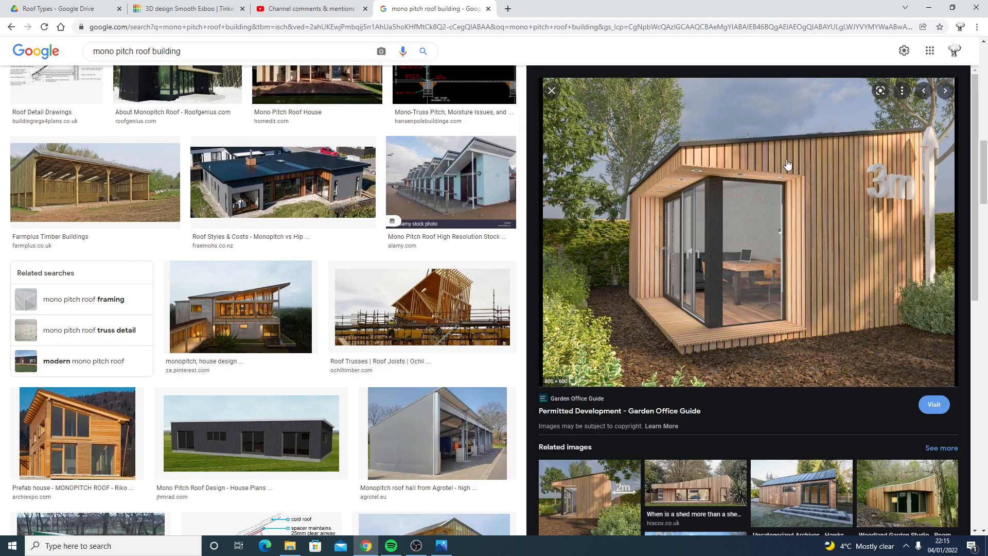
mouse_move(400, 185)
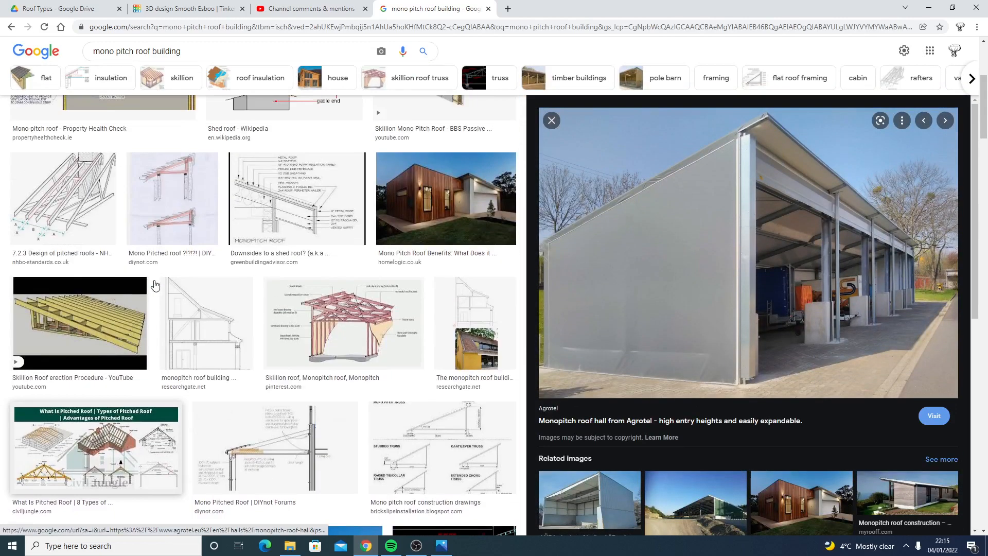
scroll("down", 3)
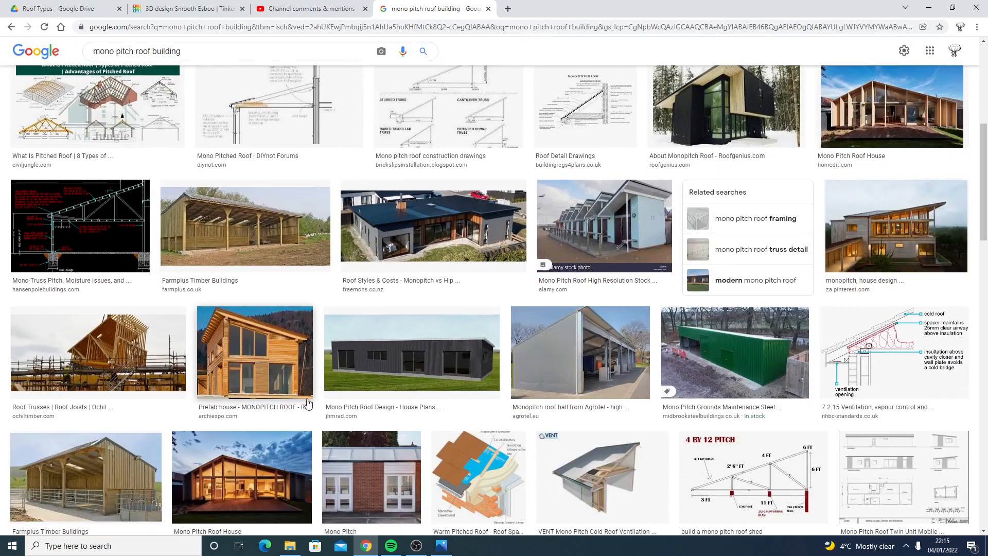
left_click(255, 352)
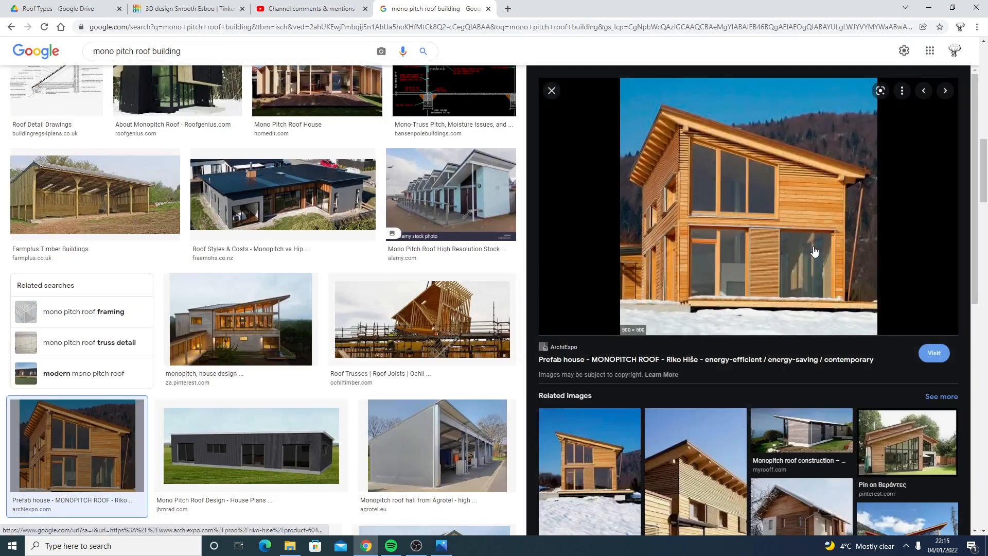
mouse_move(800, 272)
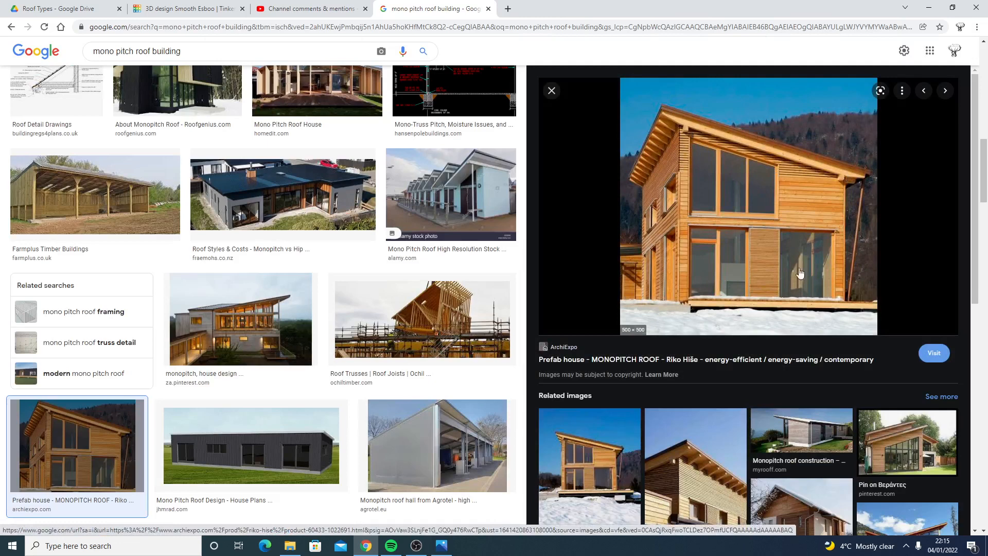
mouse_move(713, 170)
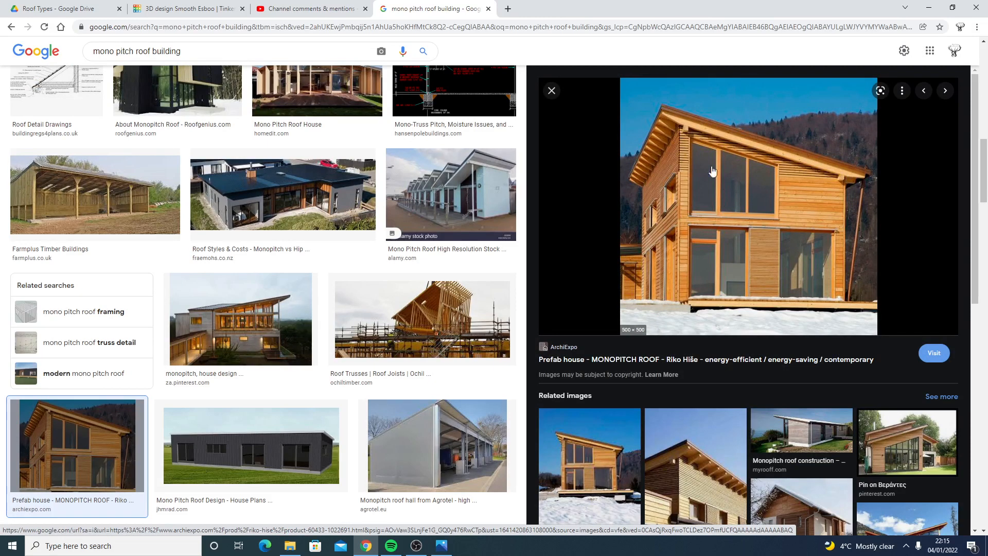
scroll("down", 3)
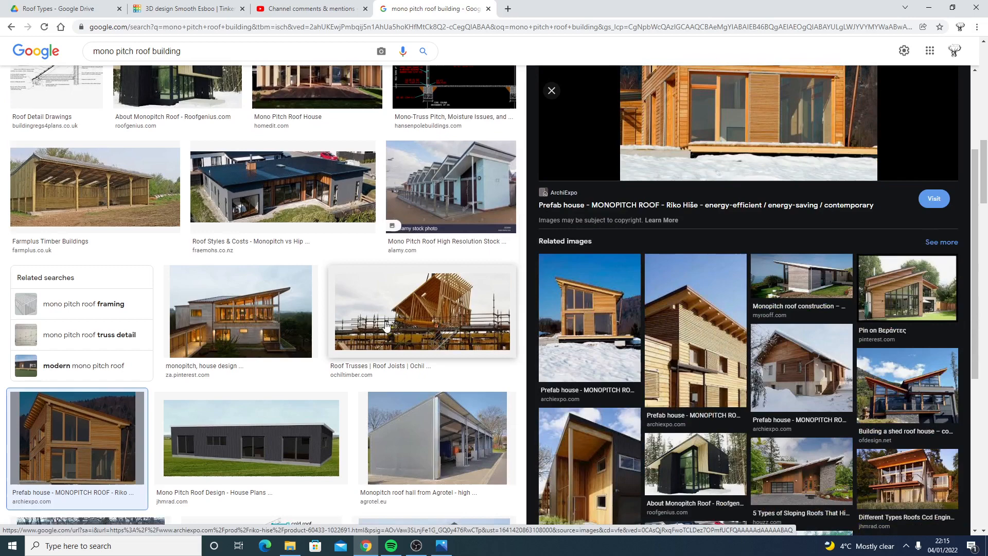
scroll("down", 3)
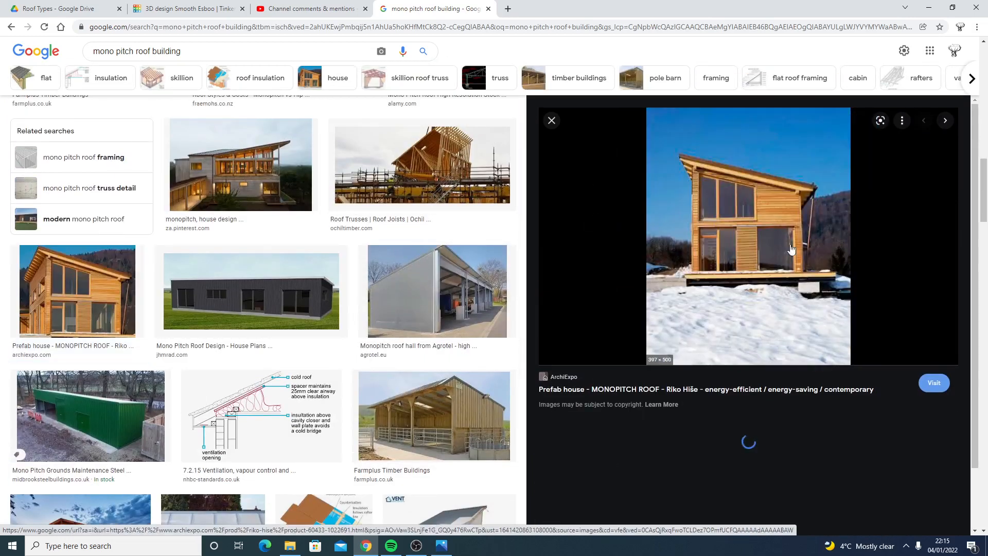
Switch back to the Mono Pitch Roof design and place a new box beside the existing building.
left_click(187, 8)
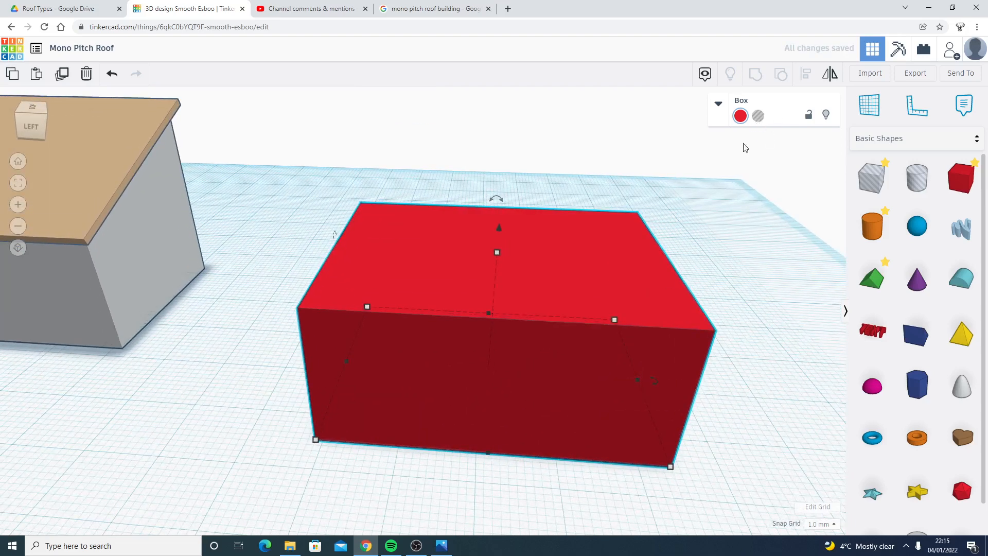
Colour the box grey, add a blue wedge on top as the sloping roof, then recheck the reference photo.
left_click(740, 115)
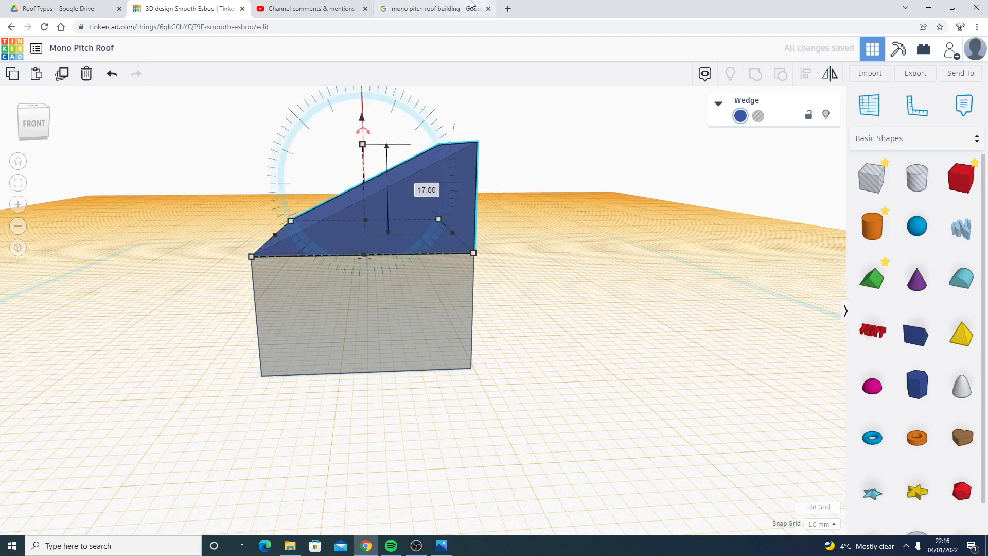
left_click(428, 8)
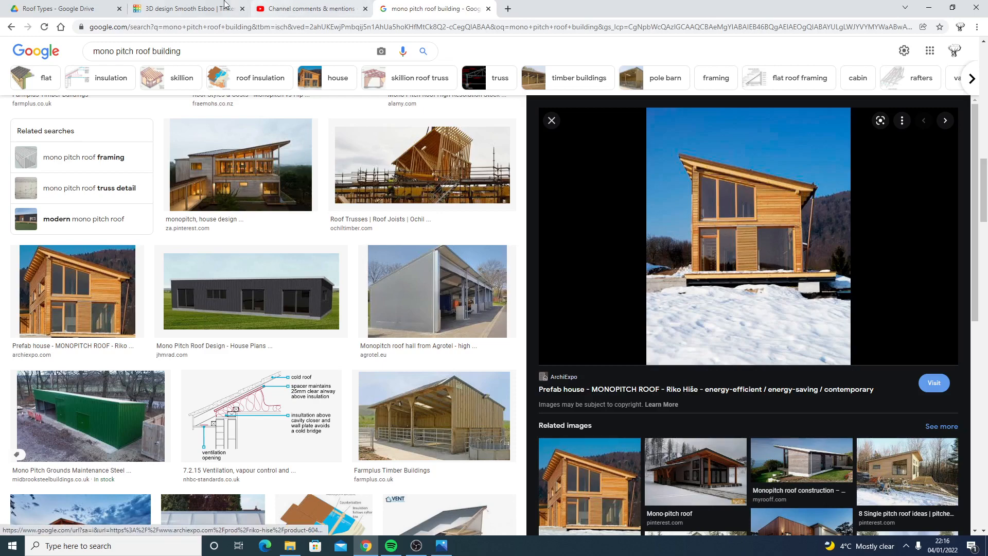
Switch back to the house design where the wedge roof sits on the grey box.
left_click(187, 8)
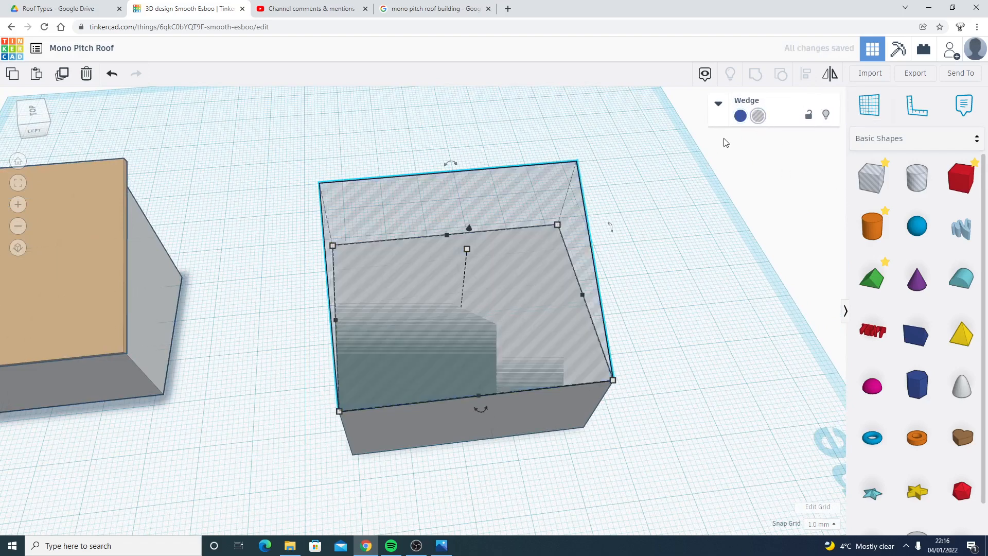
Recolour the wedge light grey and lay a thin red box across its top as the roof slab.
left_click(740, 115)
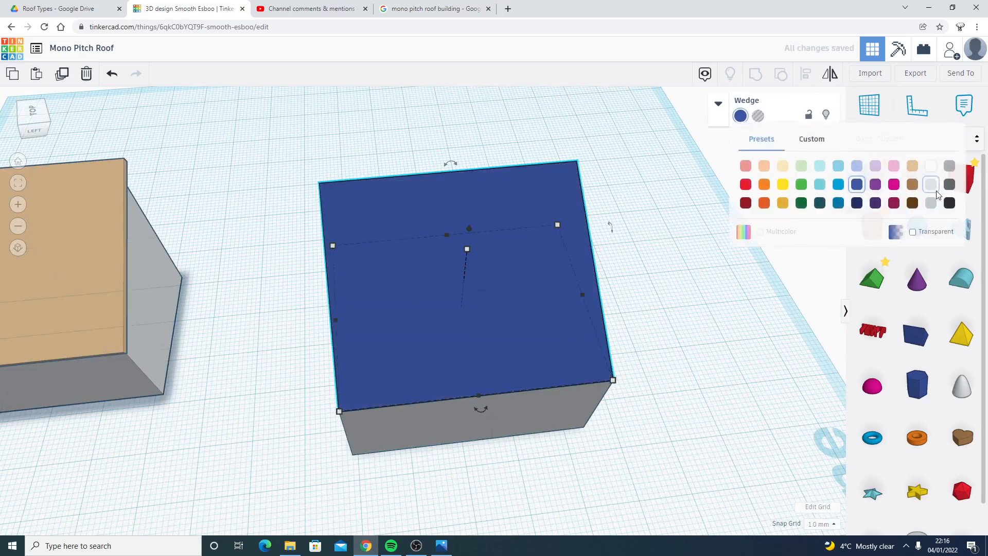
left_click(596, 340)
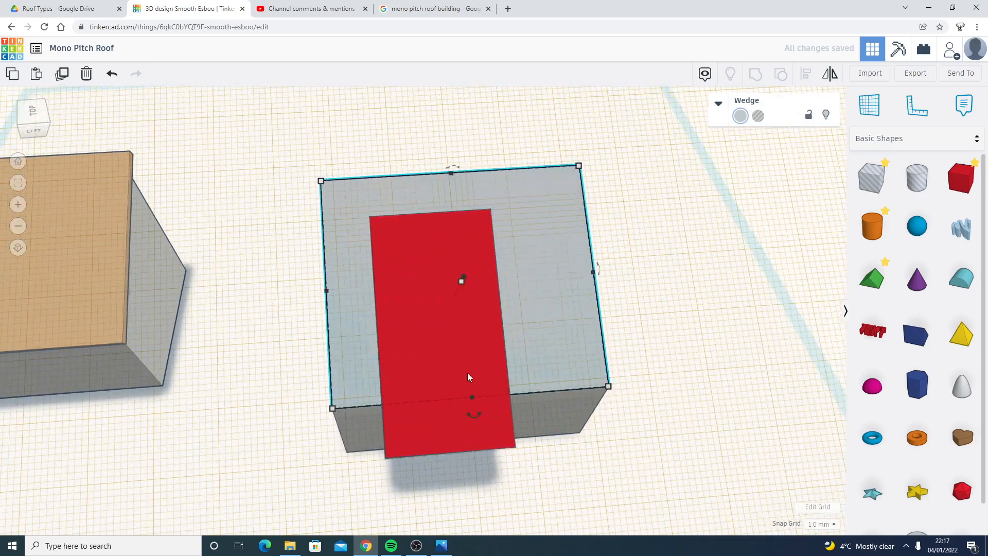
Rotate the red slab to lie along the wedge slope, then recheck the reference photo.
left_click(439, 327)
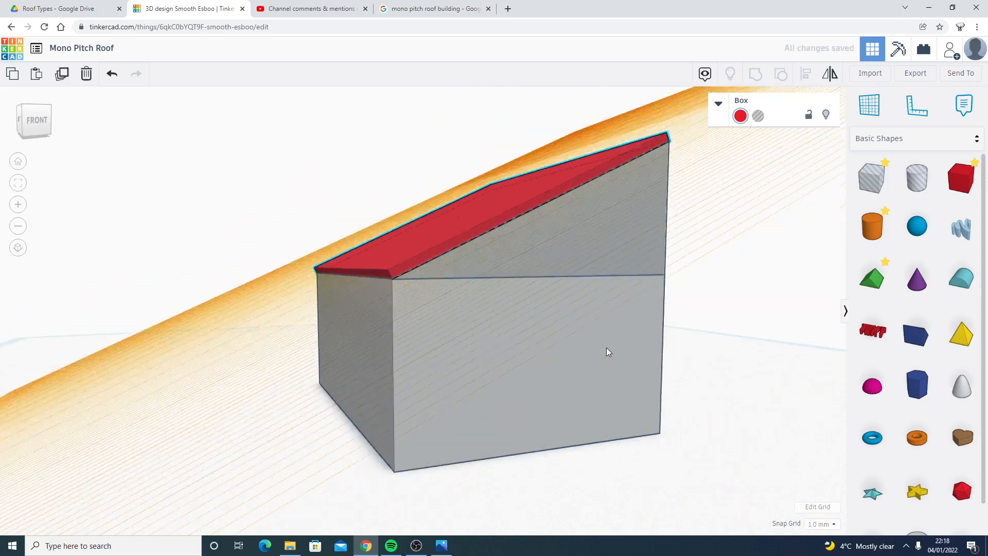
left_click(434, 8)
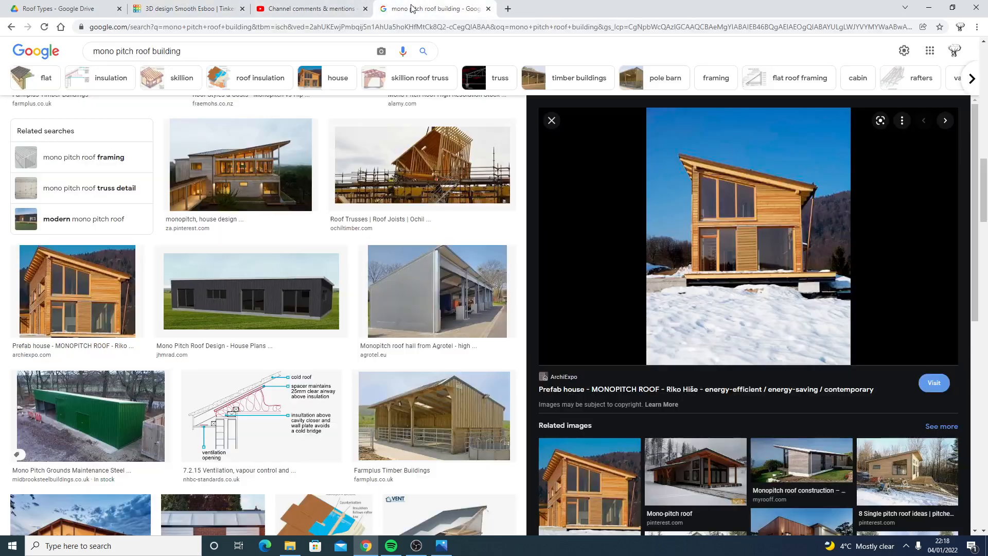
mouse_move(469, 161)
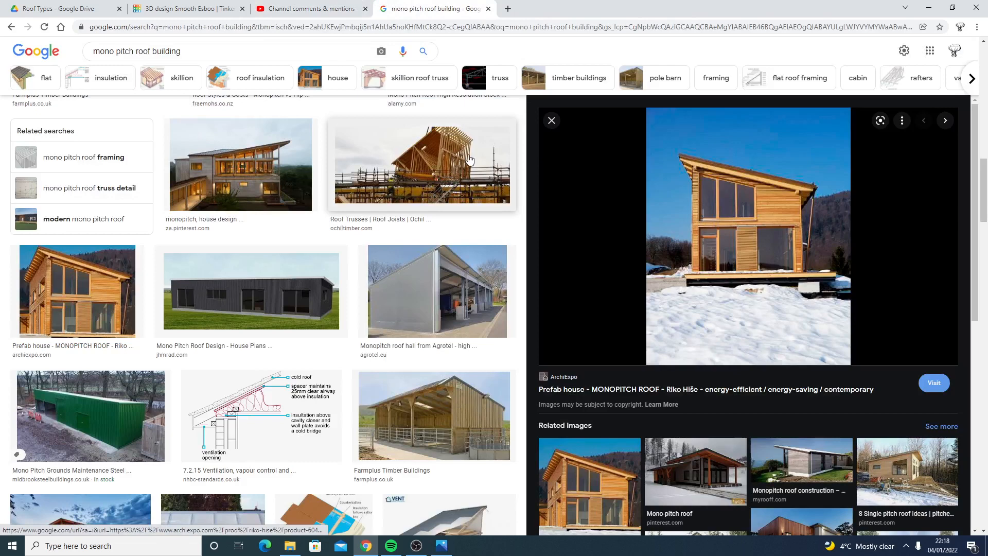
Return to the design and widen the red slab so it overhangs the grey walls on every side.
left_click(189, 8)
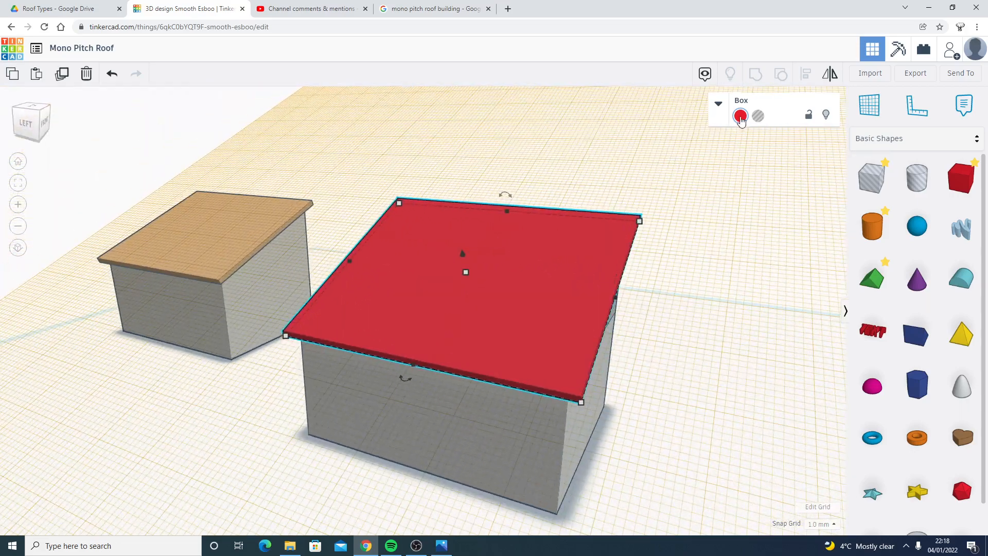
Recolour the roof slab brown and raise it above the grey building.
left_click(740, 115)
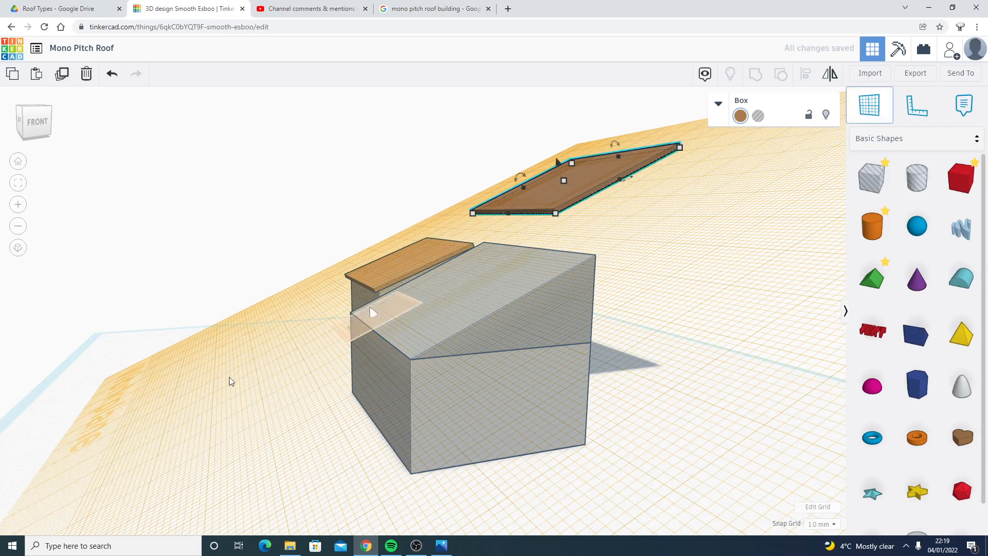
mouse_move(152, 377)
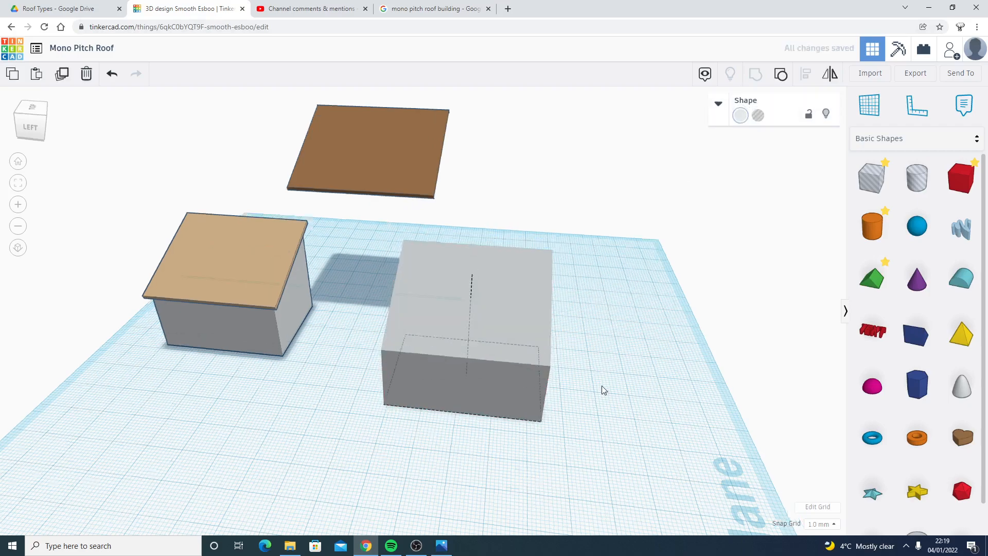
left_click(466, 327)
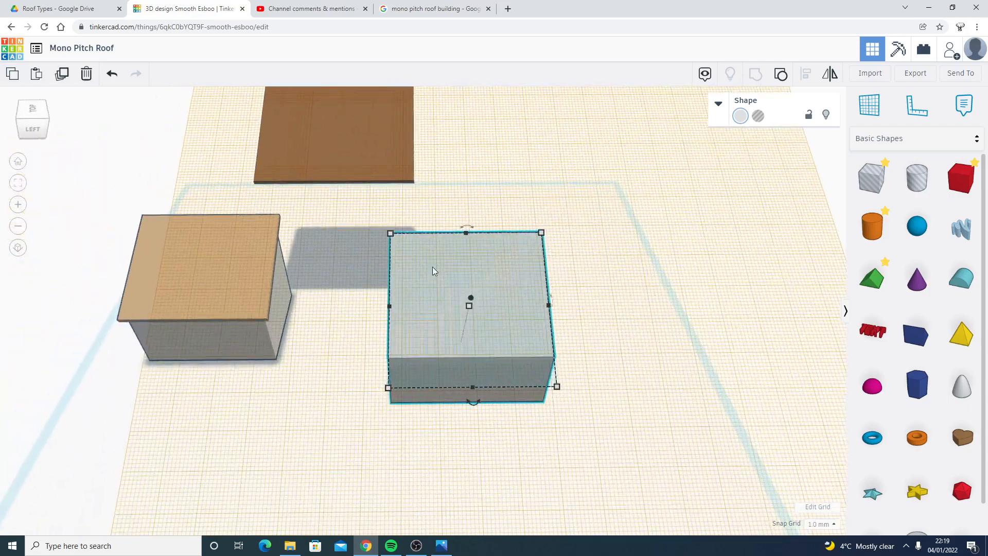
left_click(577, 267)
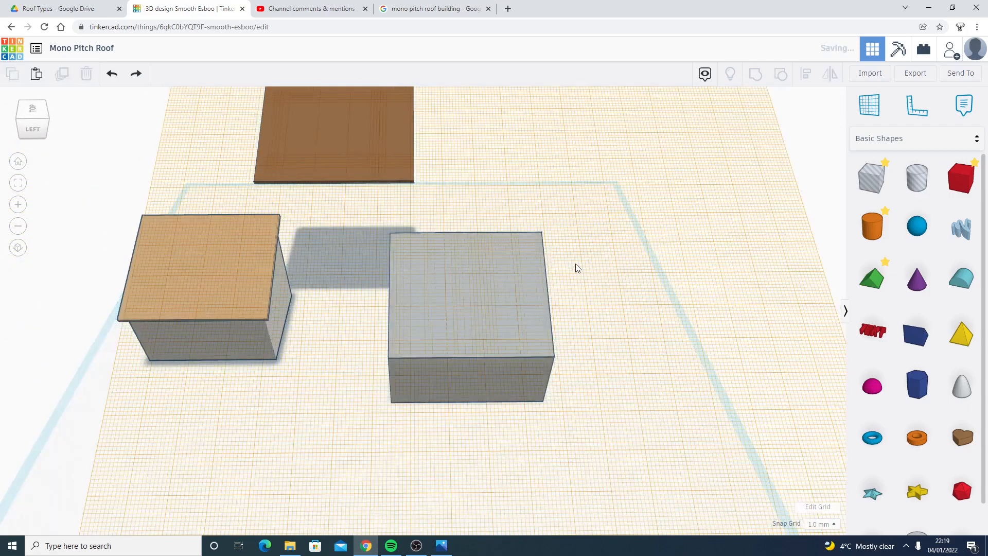